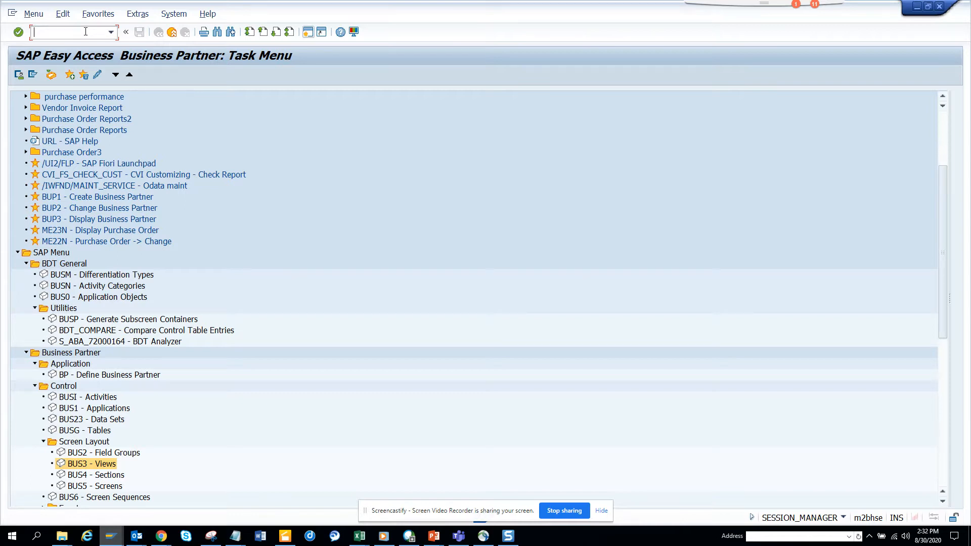
# Enter /nxk05 in the command field to start the Block/Unblock Supplier transaction.
pyautogui.write('/')
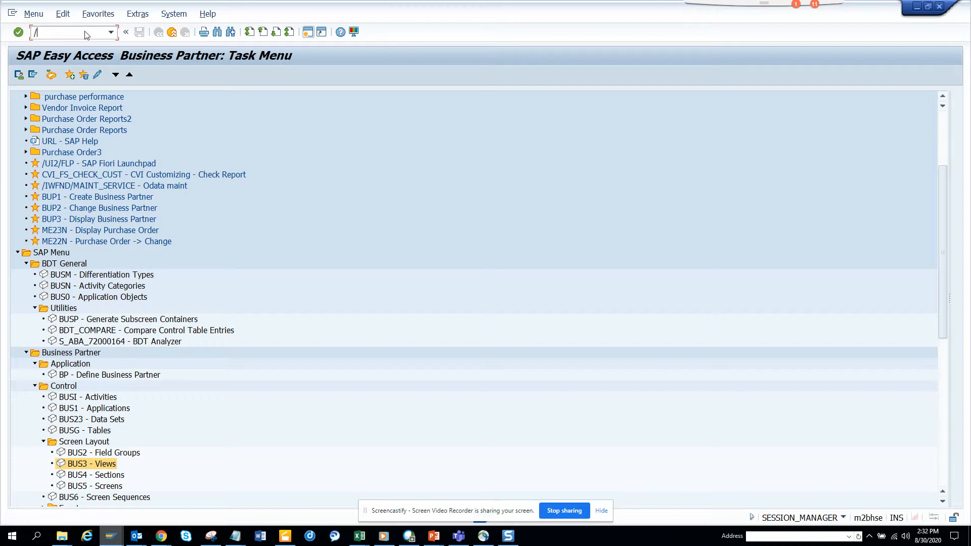
pyautogui.write('nxk0')
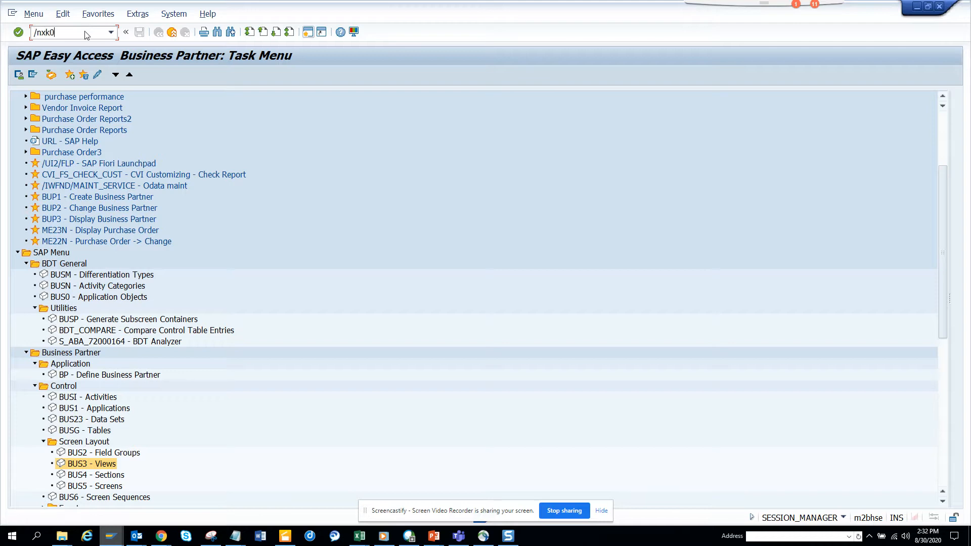
pyautogui.write('5')
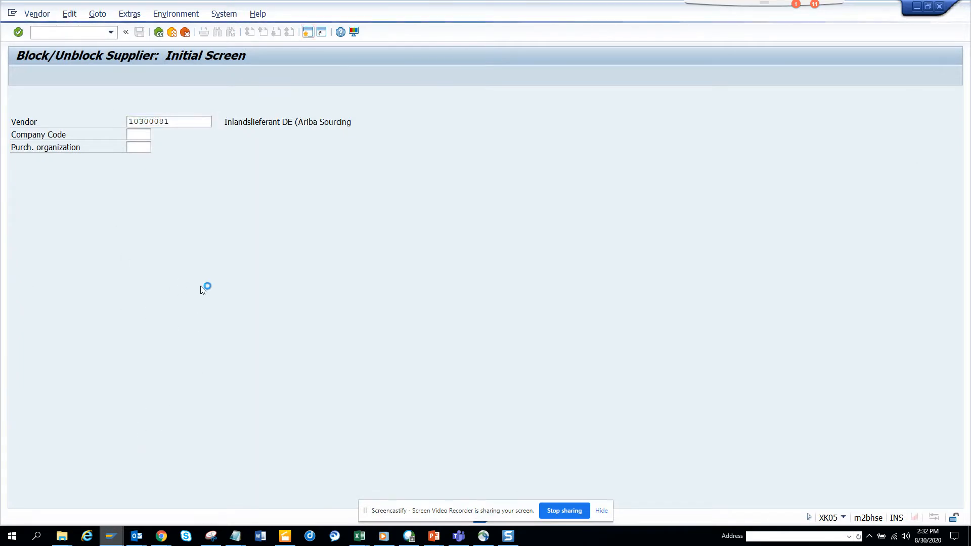
pyautogui.moveTo(73, 455)
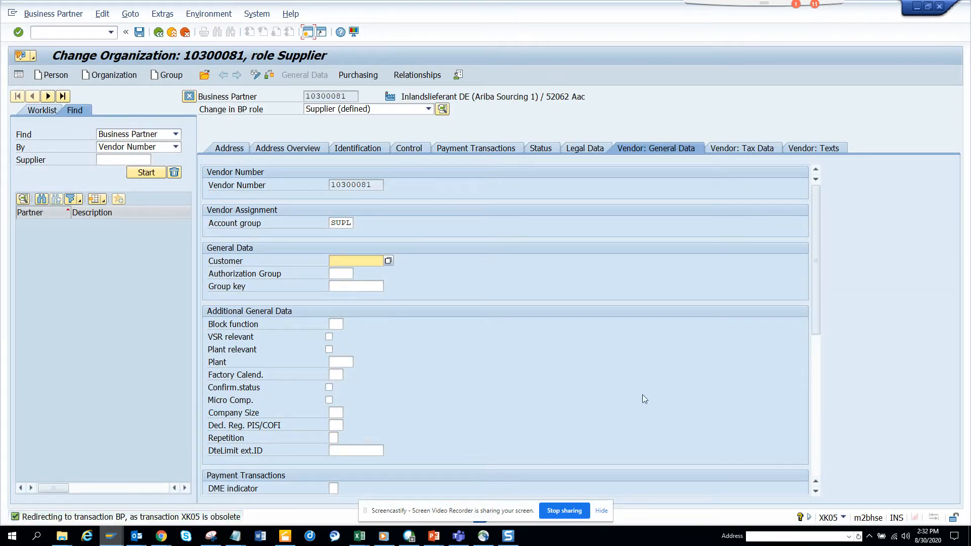
# Scroll supplier 10300081's general data to the deletion blocks, then go back to Easy Access.
pyautogui.scroll(-3)
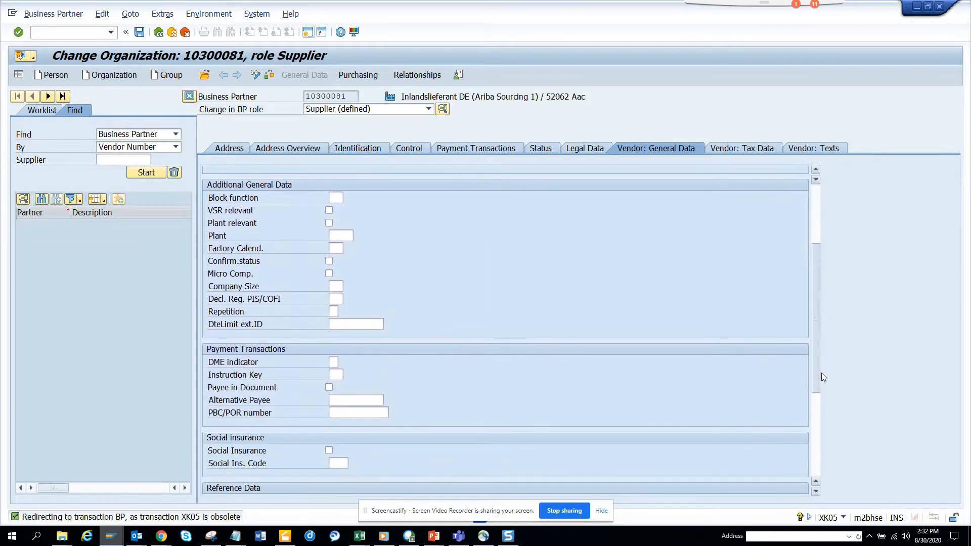
pyautogui.scroll(-3)
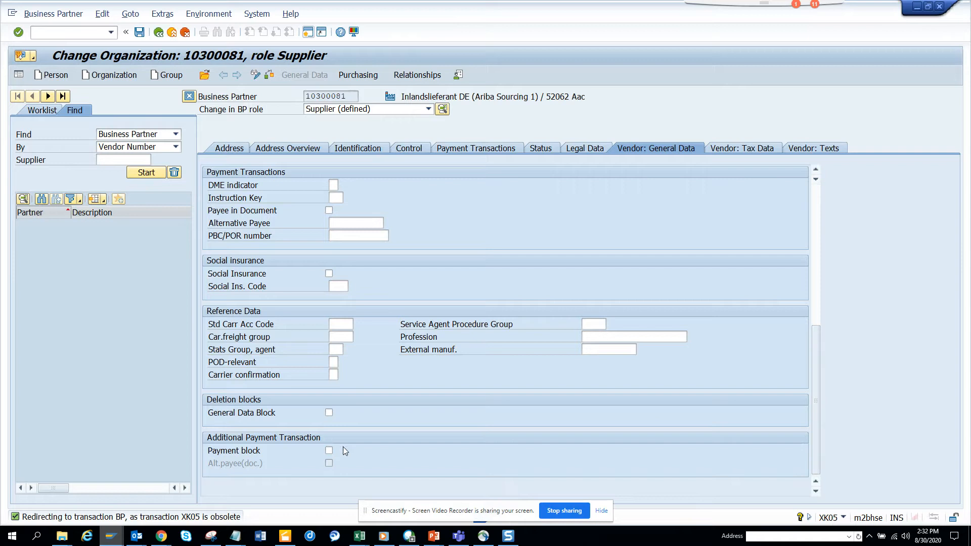
pyautogui.moveTo(329, 413)
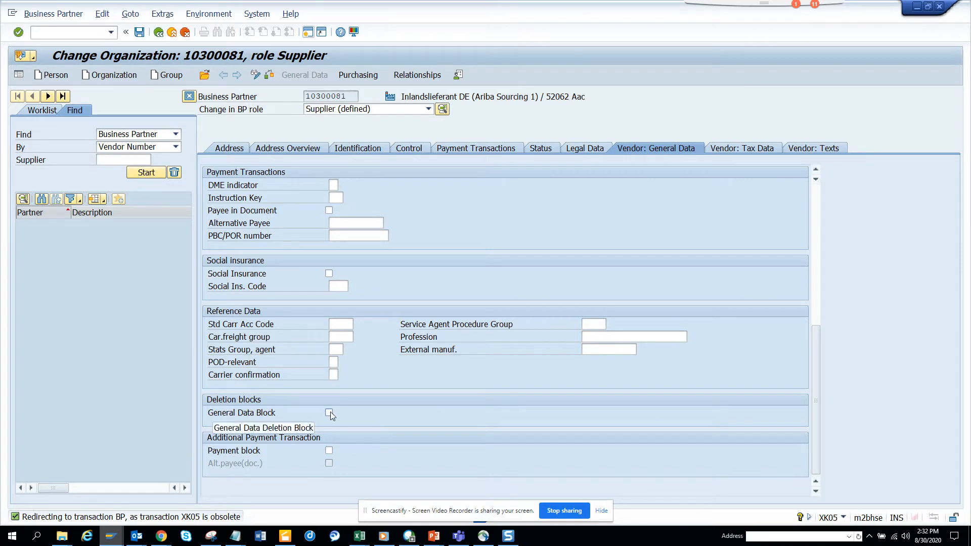
pyautogui.moveTo(504, 157)
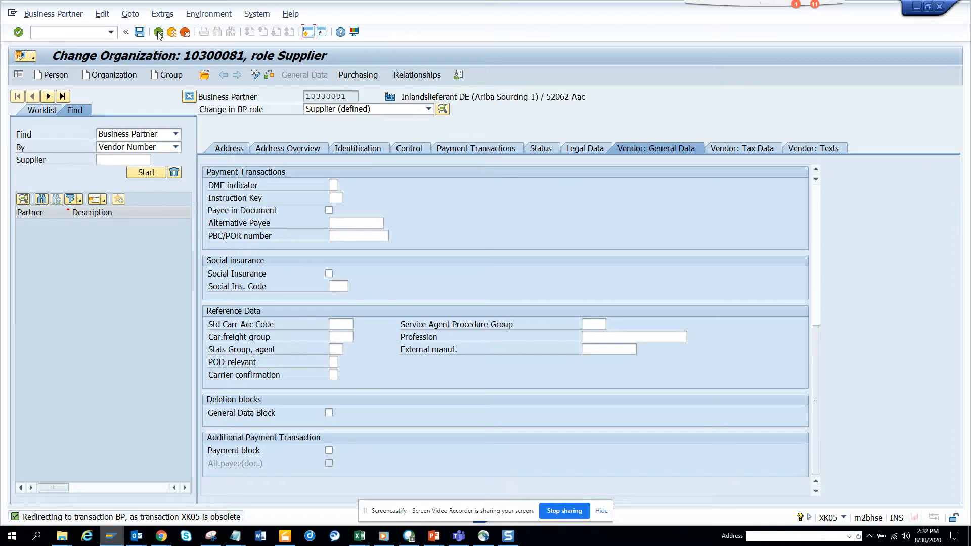
pyautogui.click(158, 32)
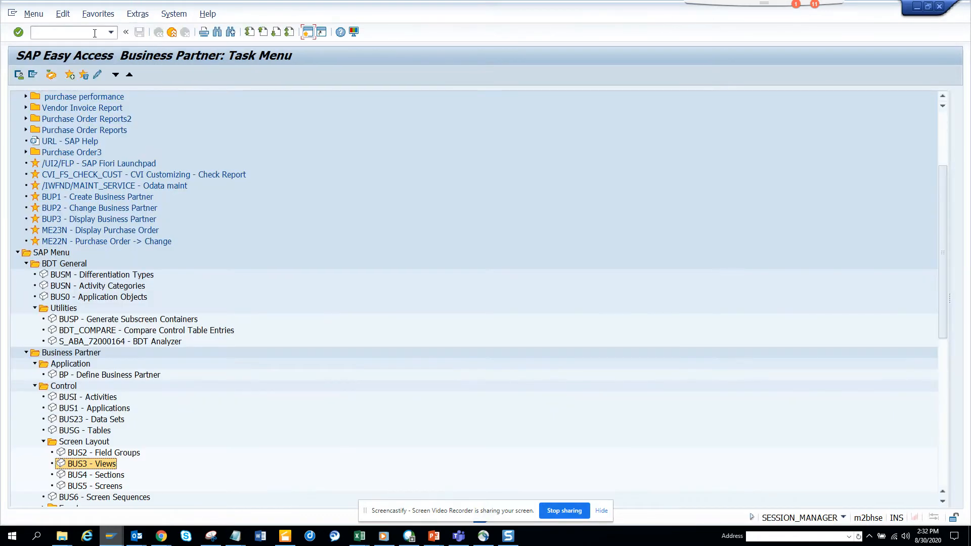
# Run XK05 for vendor 10300081 and try, then dismiss, the company code F4 search.
pyautogui.write('xk0')
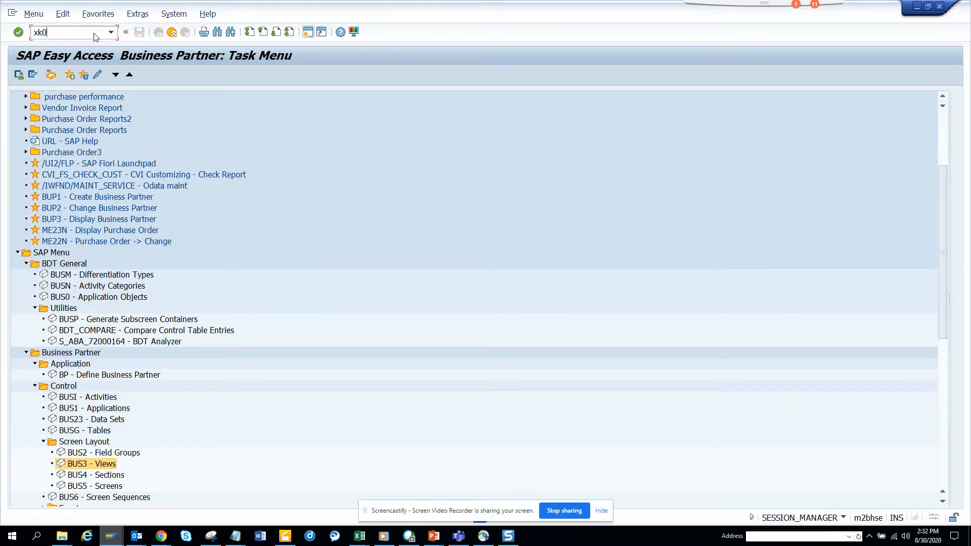
pyautogui.press('Enter')
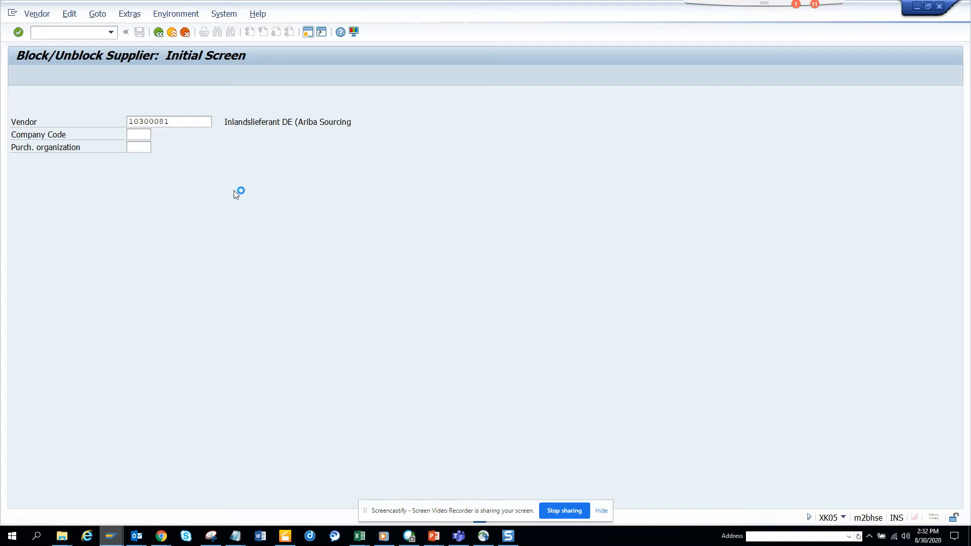
pyautogui.click(138, 135)
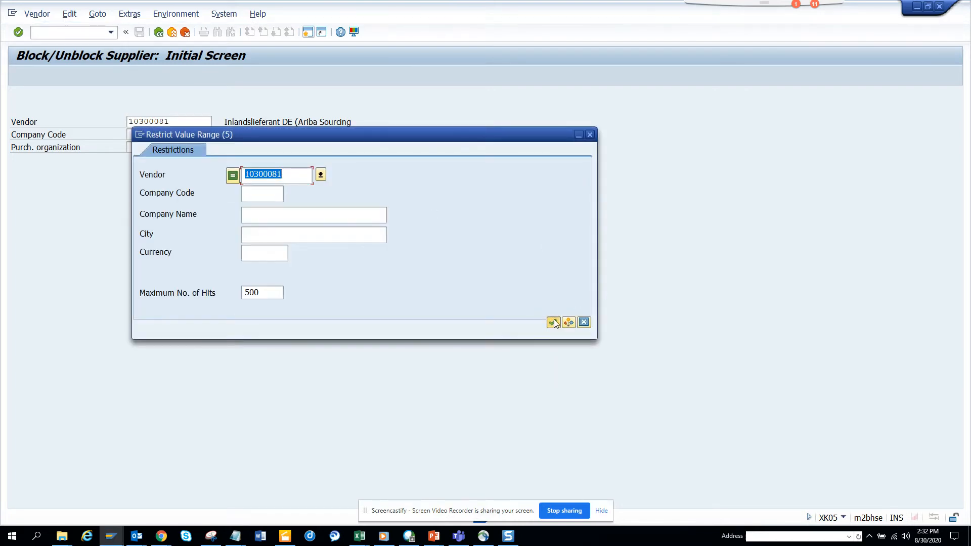
pyautogui.click(552, 322)
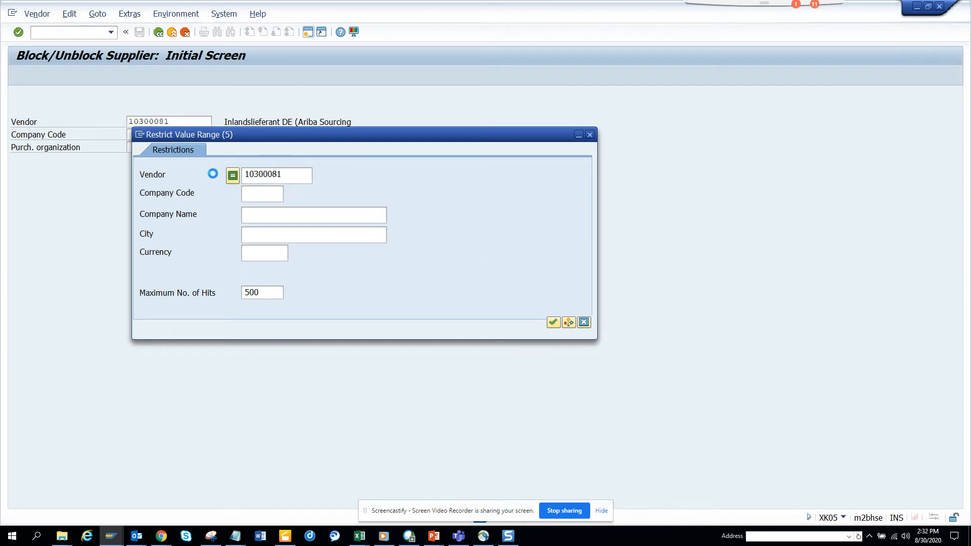
pyautogui.click(552, 322)
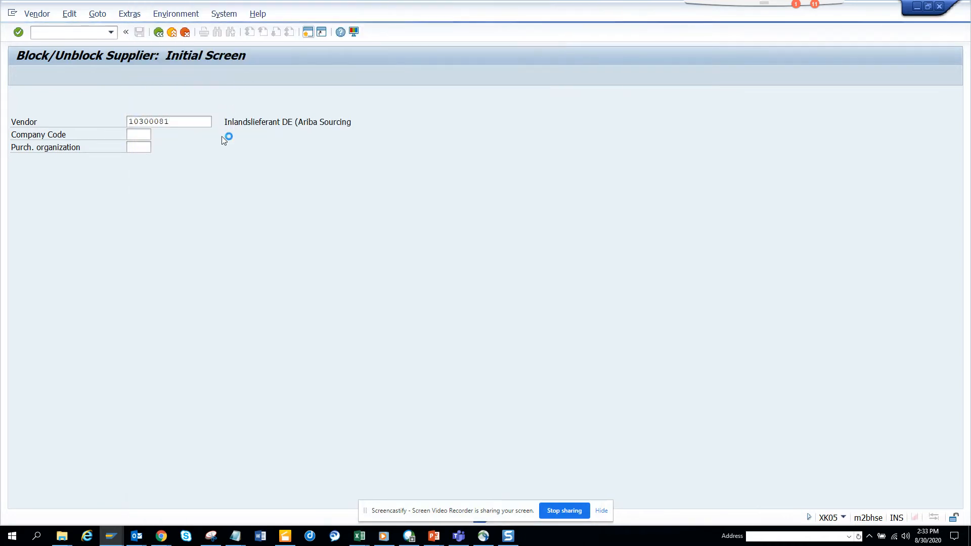
# Enter company code 1010 to view the supplier's posting and deletion blocks.
pyautogui.write('1010')
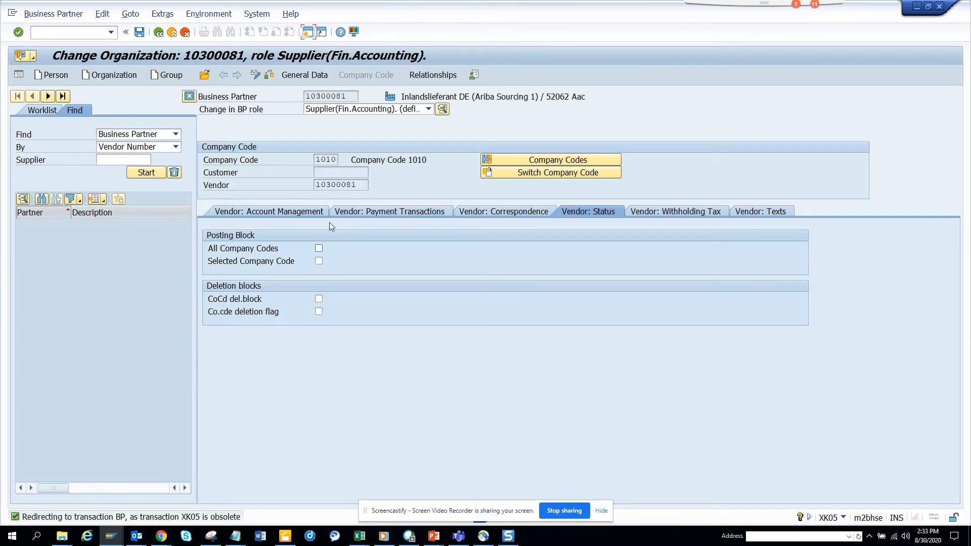
pyautogui.moveTo(328, 265)
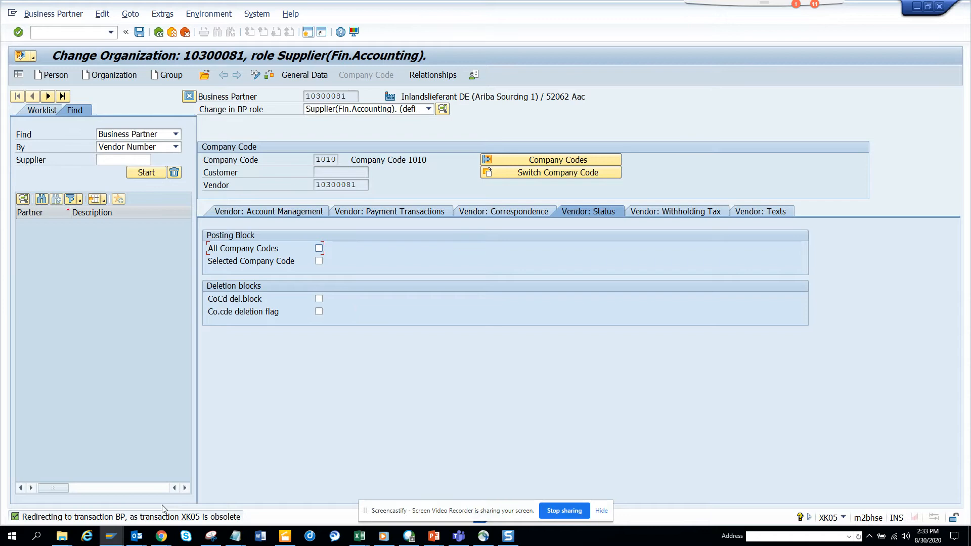
pyautogui.moveTo(415, 267)
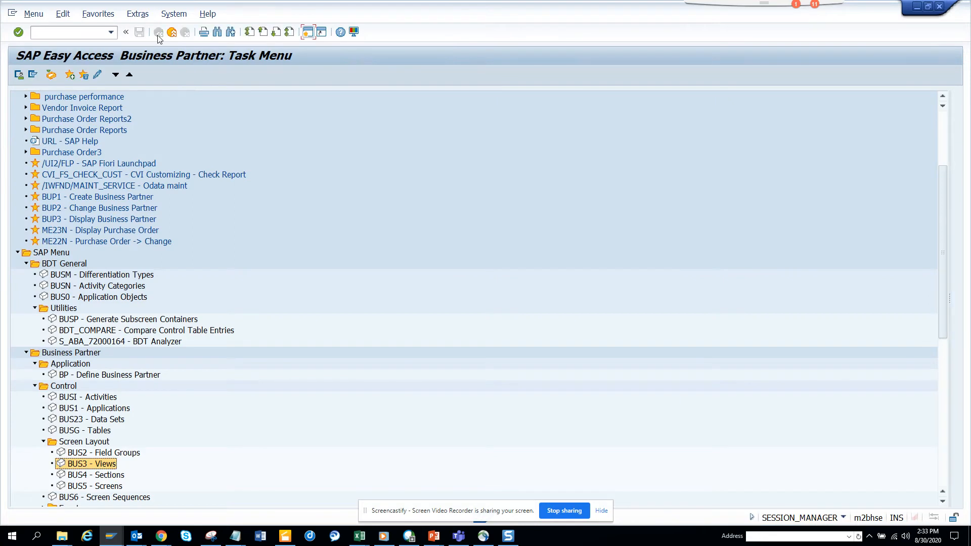
# Rerun XK05, look up purchasing organizations, and enter 10 and 1010.
pyautogui.write('x')
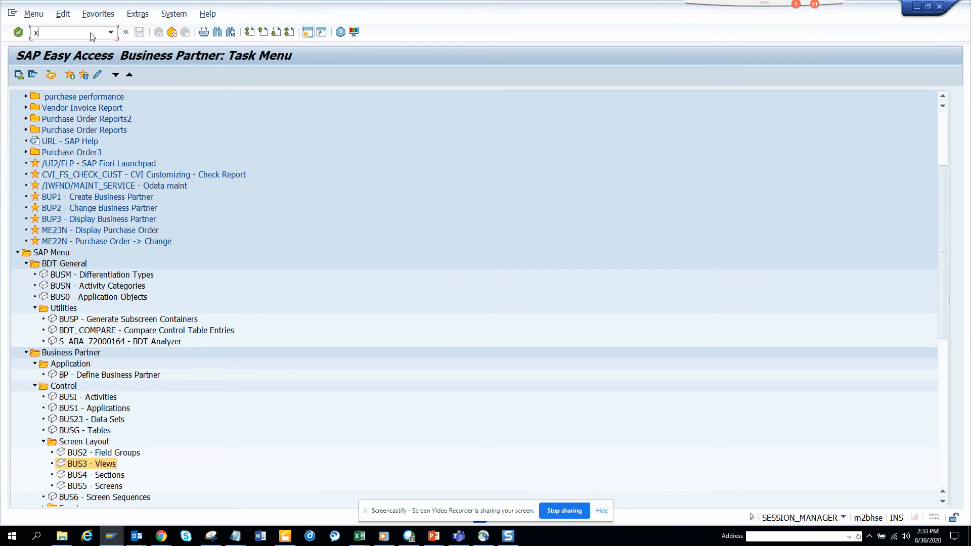
pyautogui.write('k05')
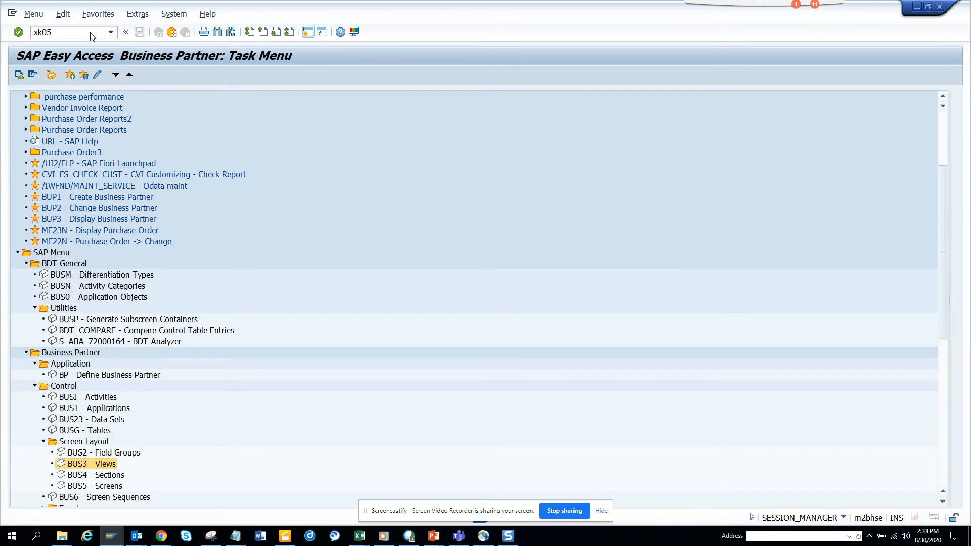
pyautogui.press('Enter')
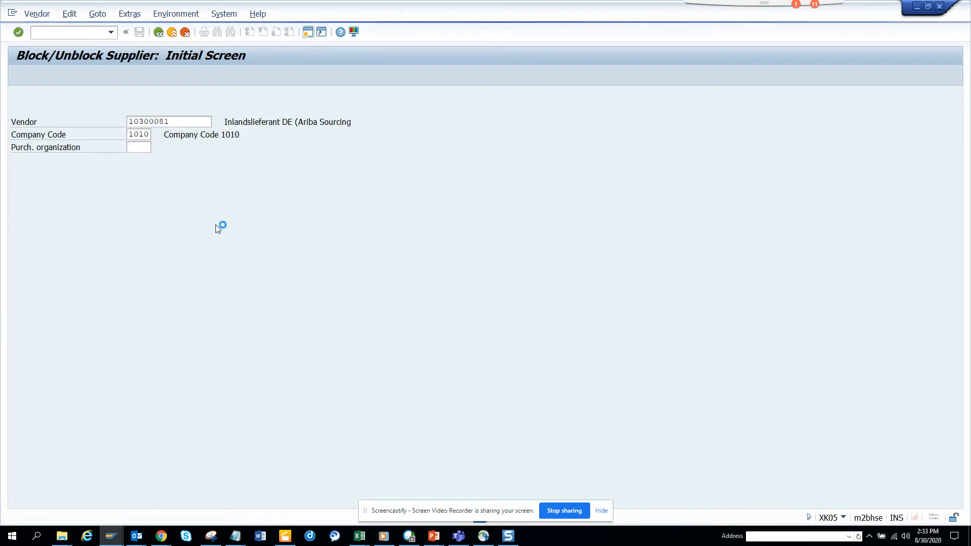
pyautogui.click(147, 147)
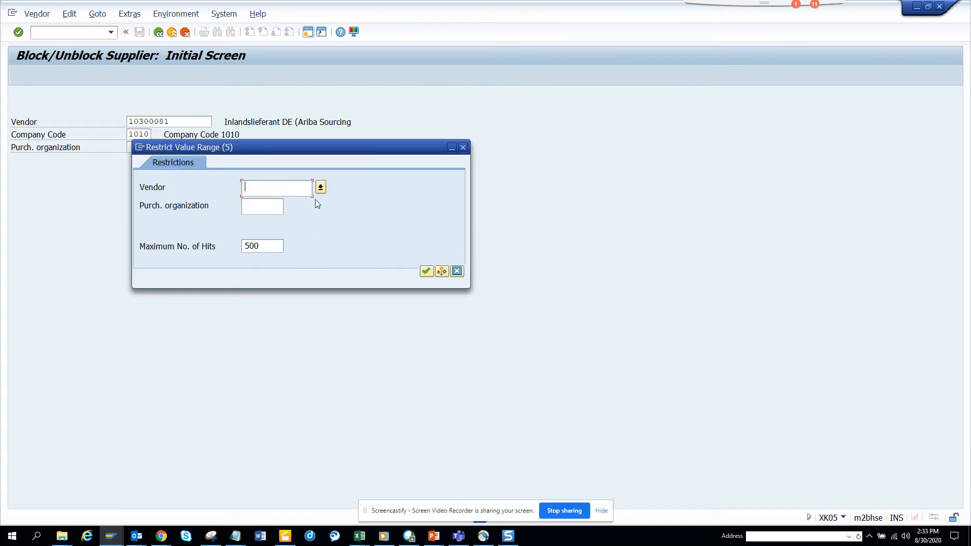
pyautogui.write('10')
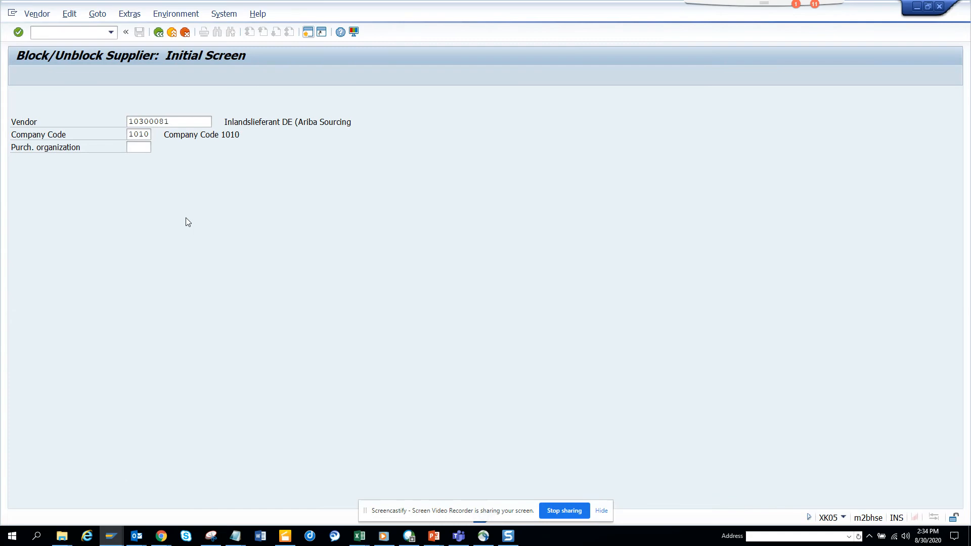
pyautogui.write('1010')
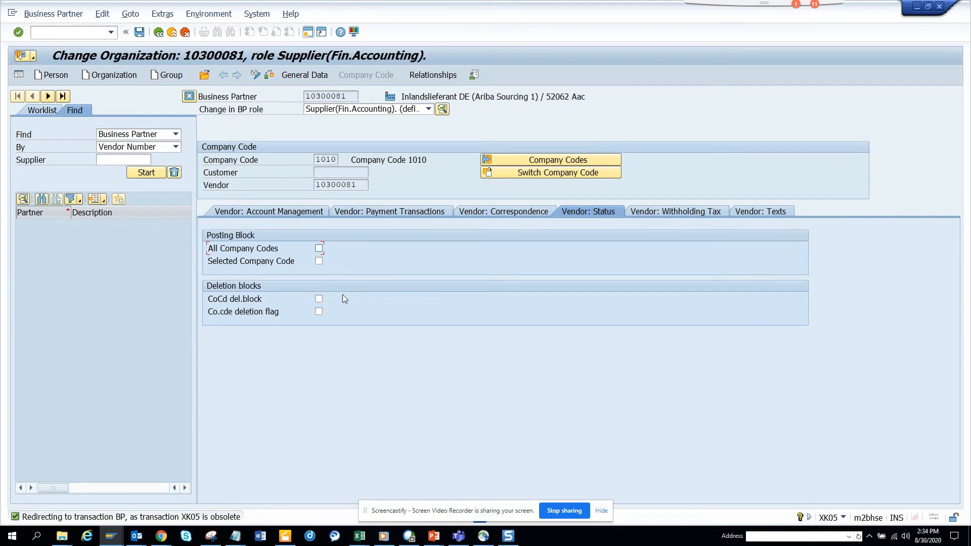
pyautogui.moveTo(343, 292)
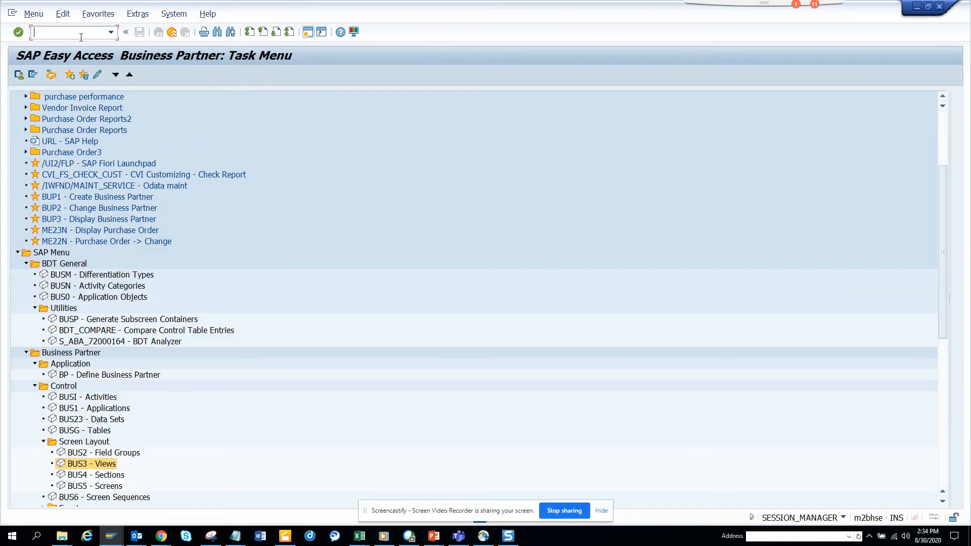
# Run xk05 to open vendor 10300081's purchasing data for purchasing organization 1010.
pyautogui.write('xk05')
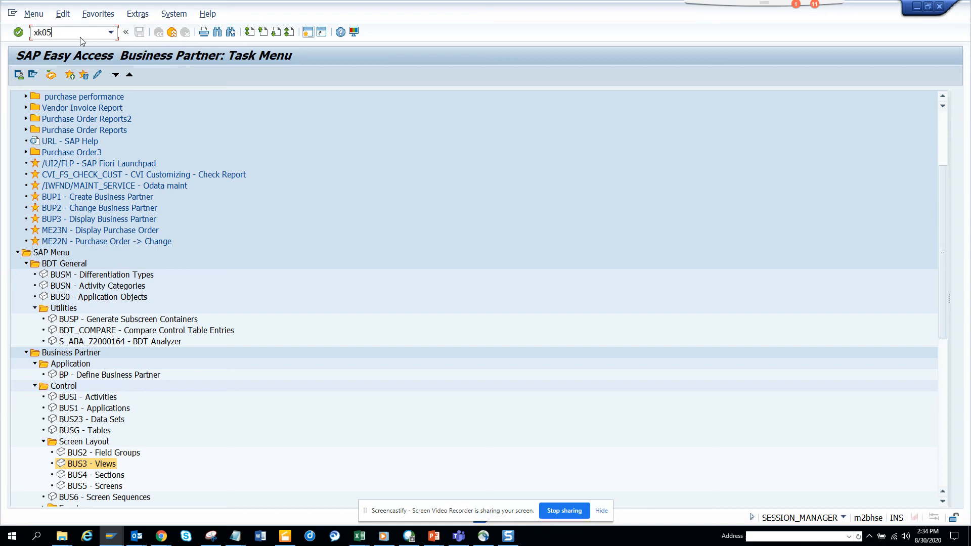
pyautogui.press('Enter')
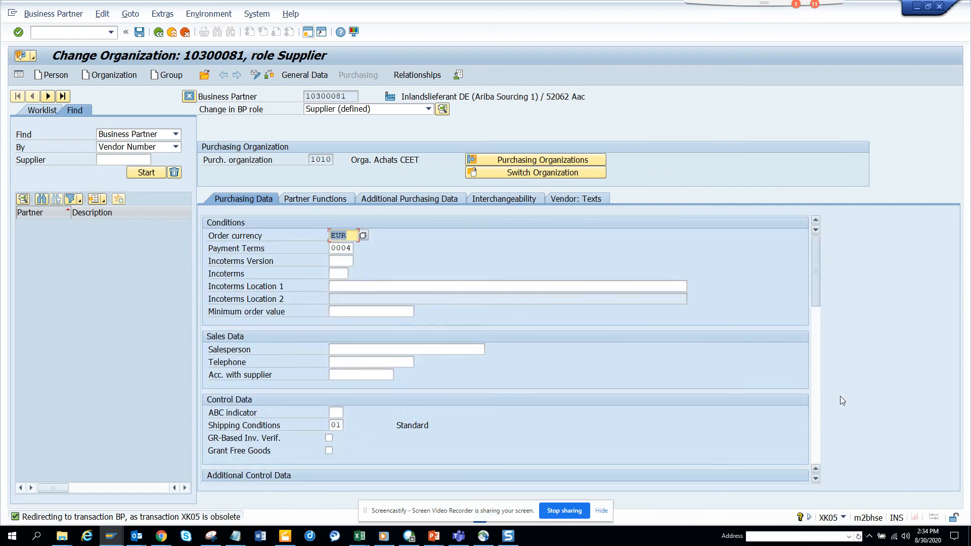
# Scroll down to the All and Selected Purchasing Organization Block checkboxes.
pyautogui.scroll(-3)
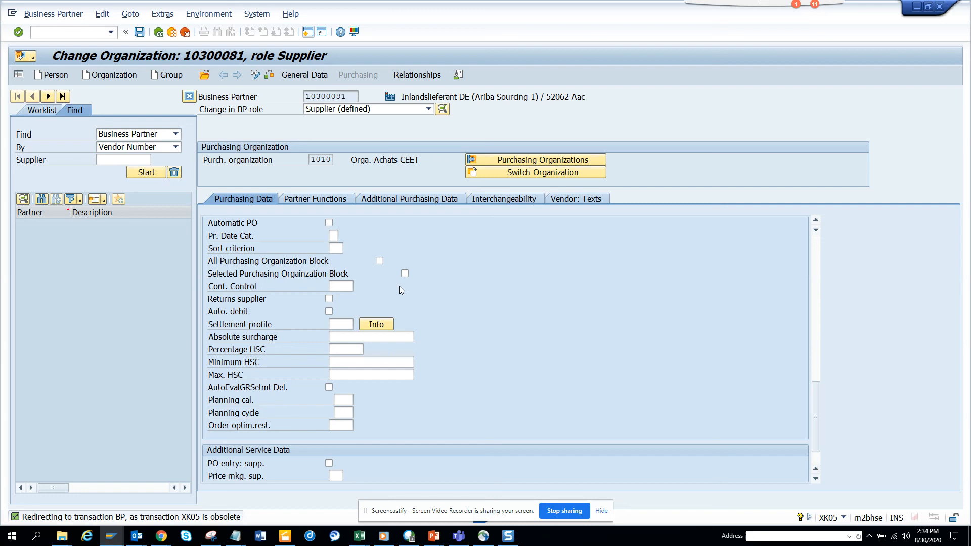
pyautogui.moveTo(540, 412)
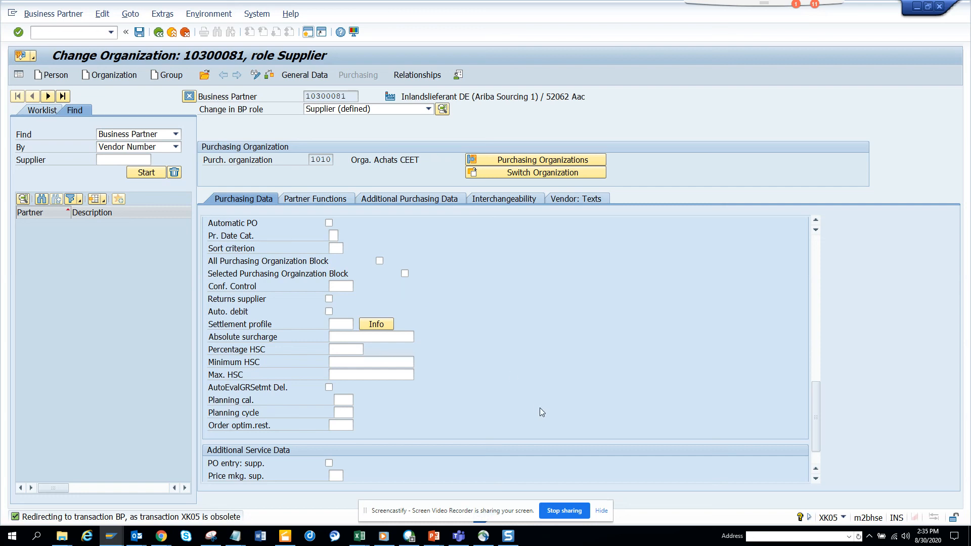